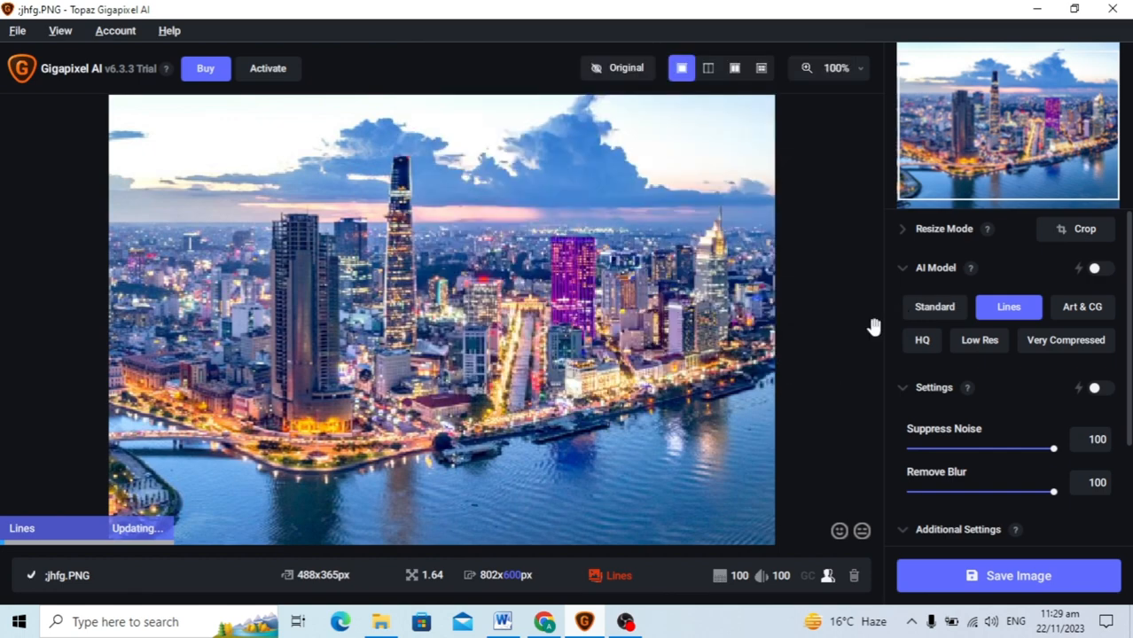
mouse_move(611, 96)
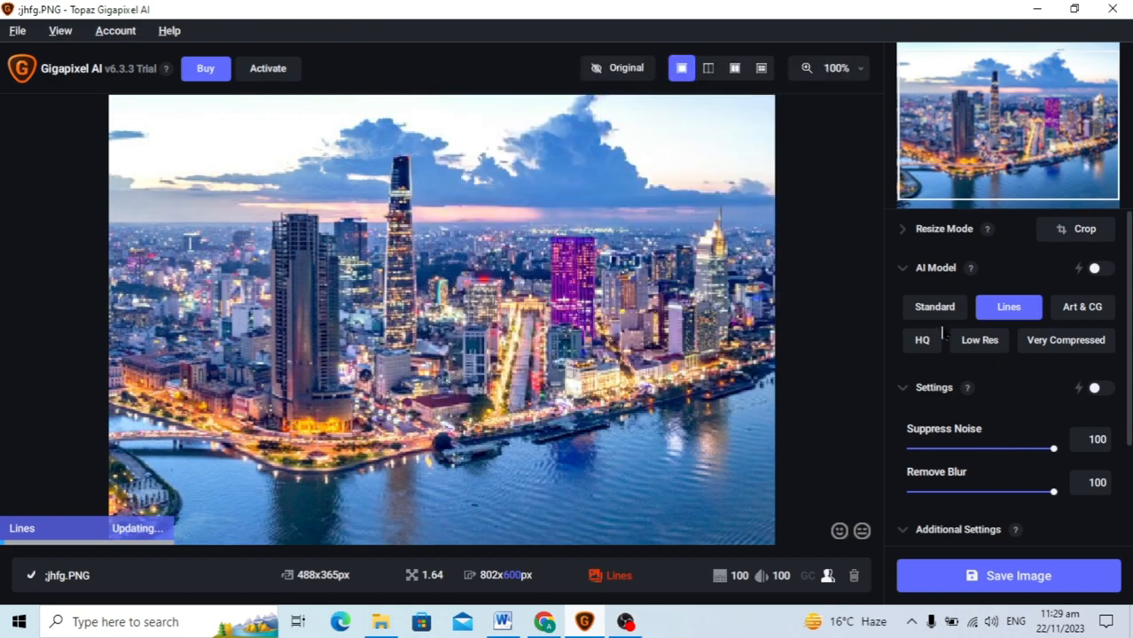
- Select the Standard AI model for the skyline photo instead of Lines
left_click(934, 306)
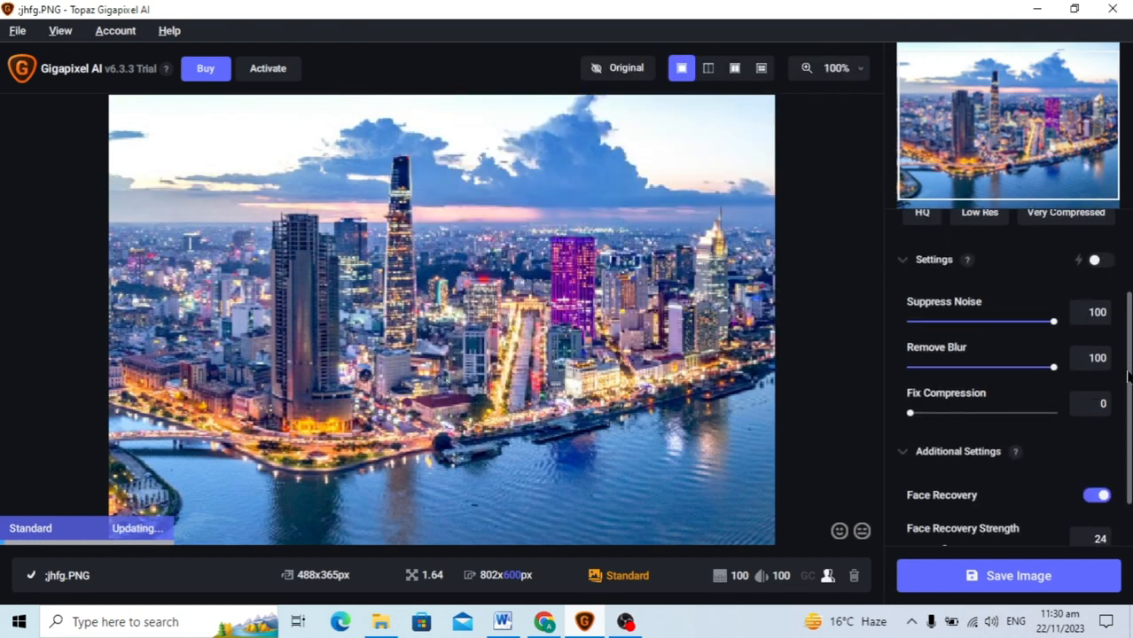
scroll("down", 3)
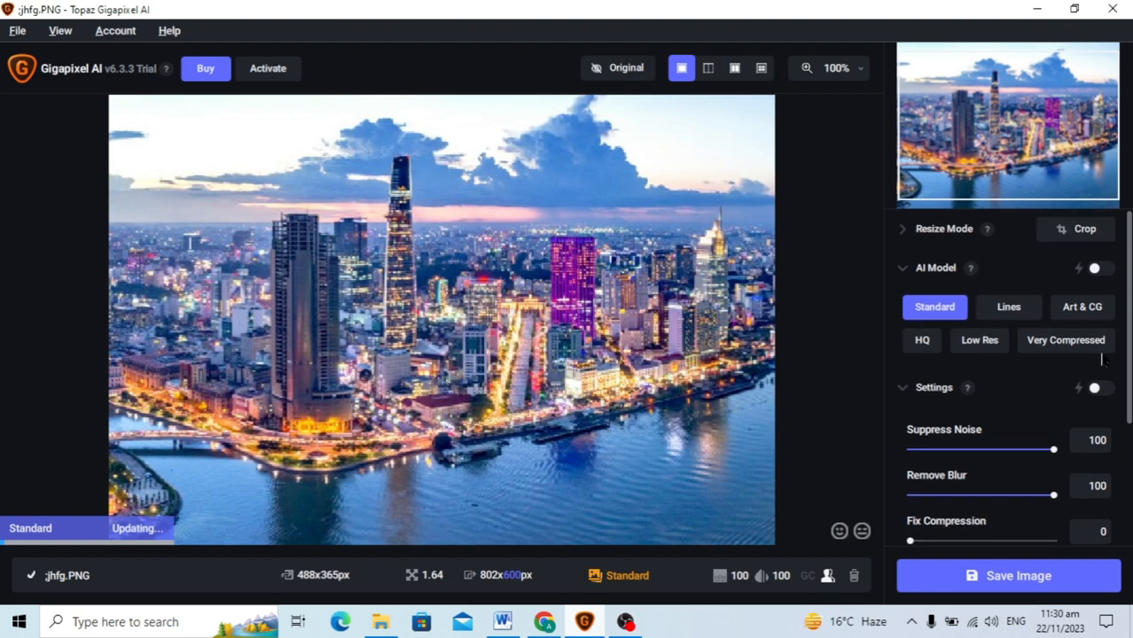
mouse_move(521, 408)
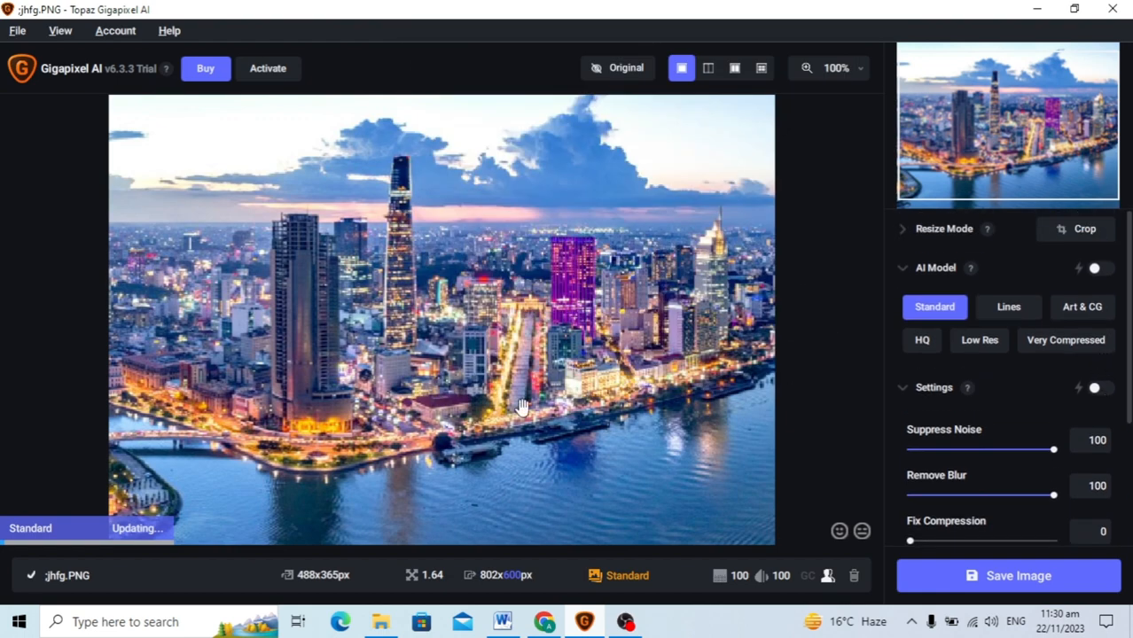
mouse_move(1009, 307)
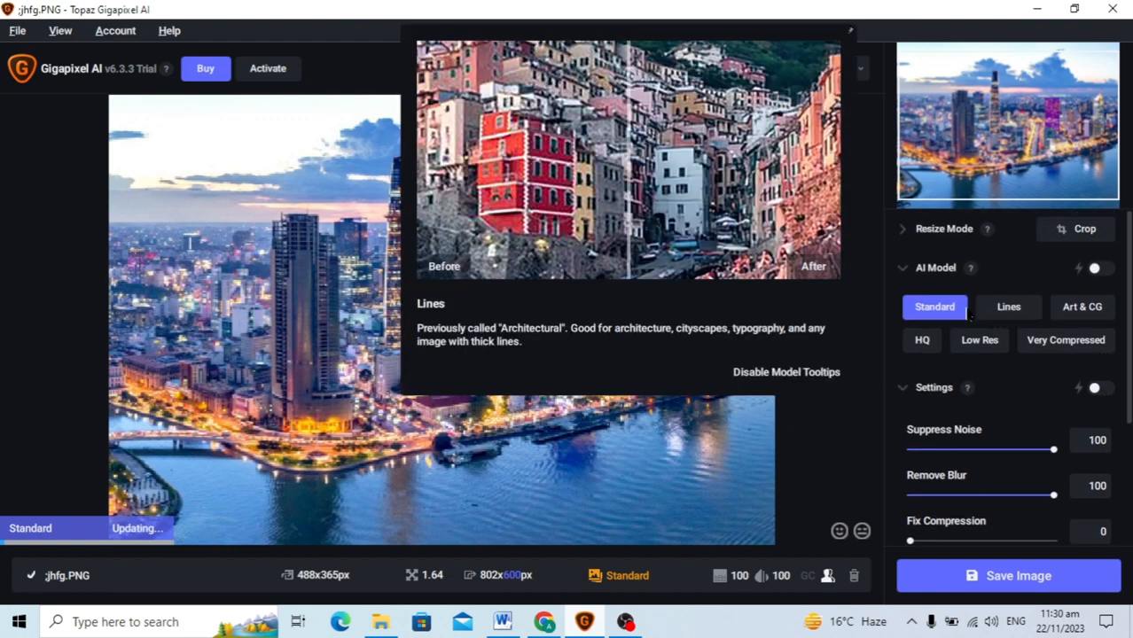
mouse_move(922, 341)
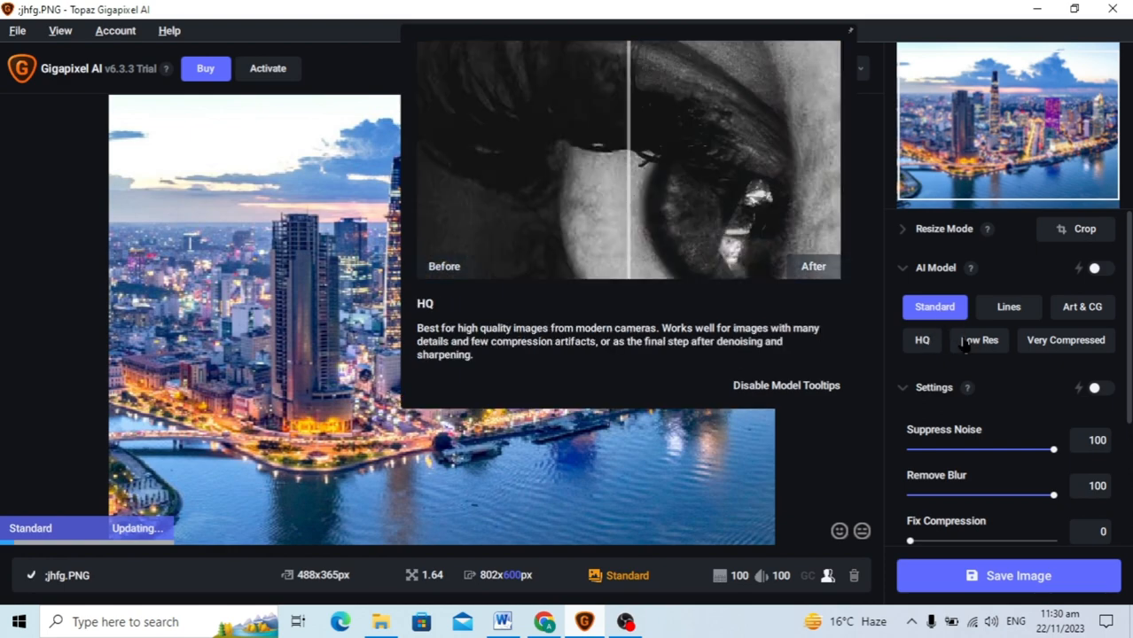
mouse_move(1066, 340)
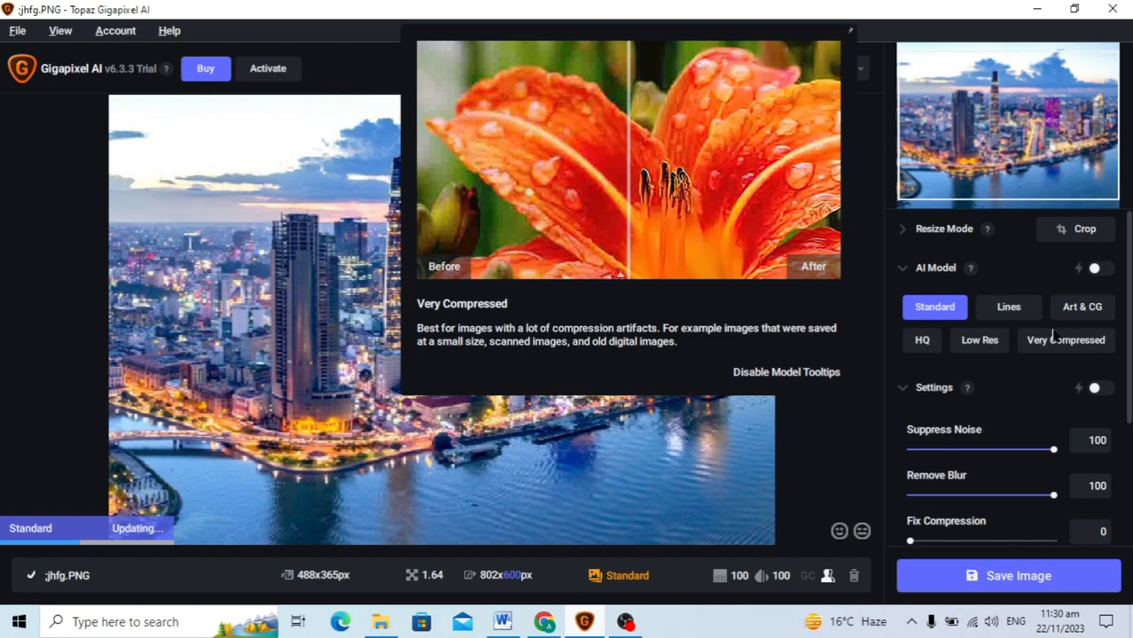
- Select the Very Compressed AI model, keeping output height at 600 px
left_click(1064, 340)
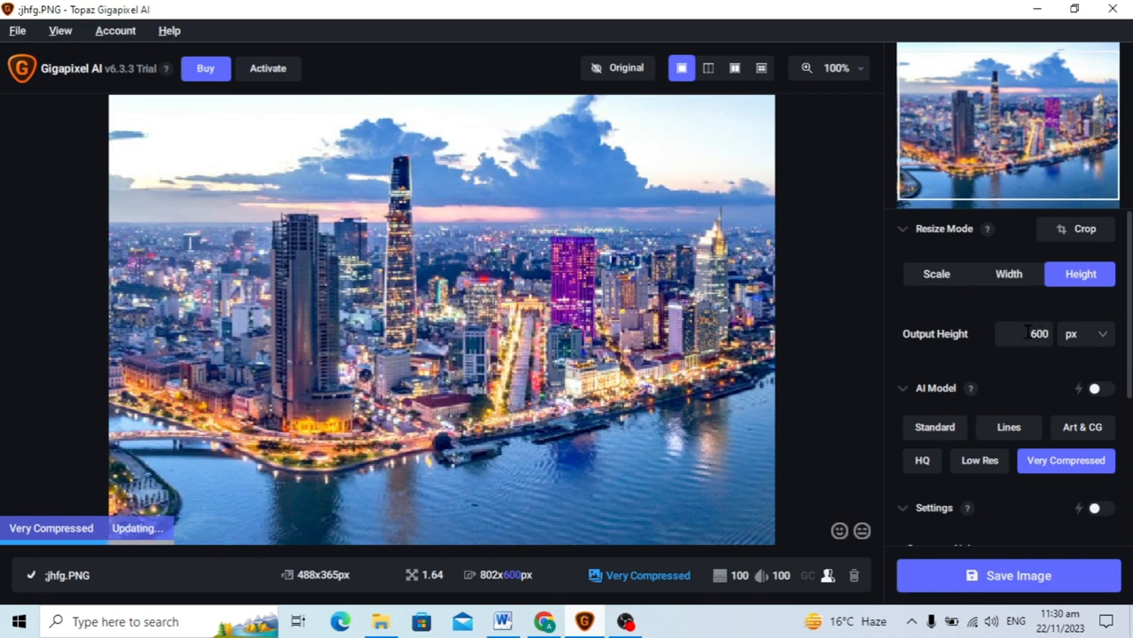
- Test a 2400 px output height, dismiss the upscaling warning, and restore 600 px
left_click(1025, 333)
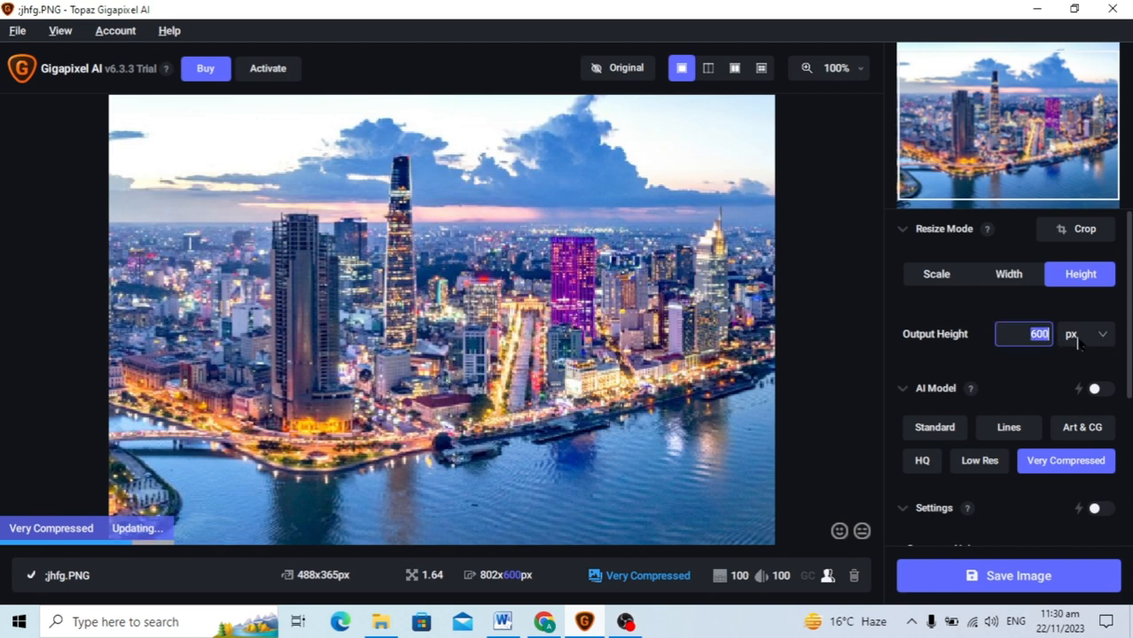
type("2400")
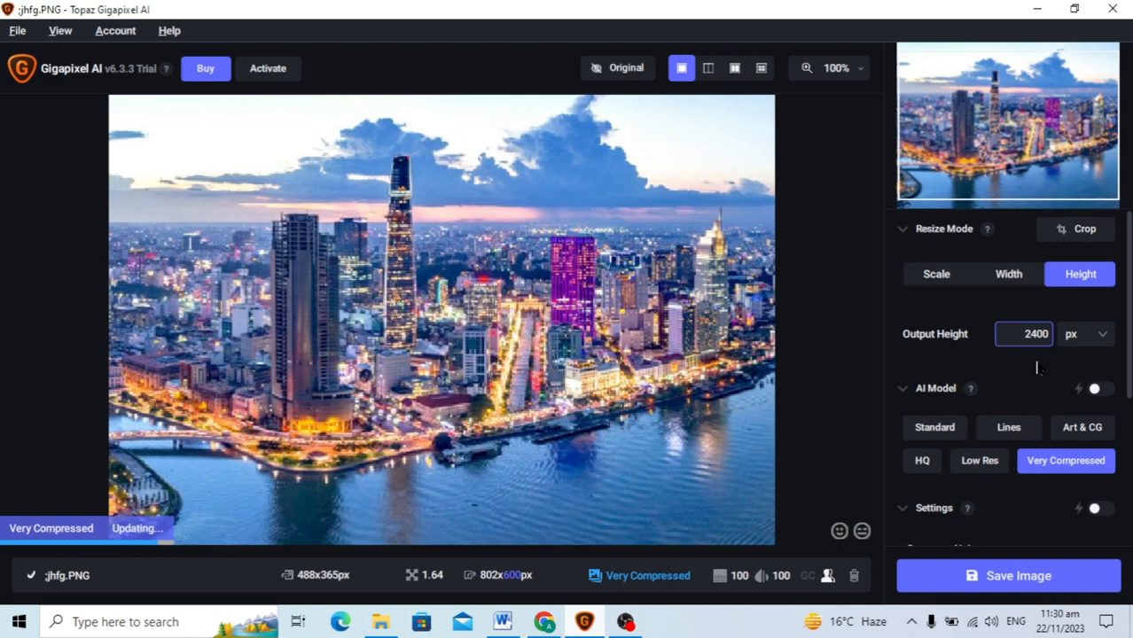
type("2400")
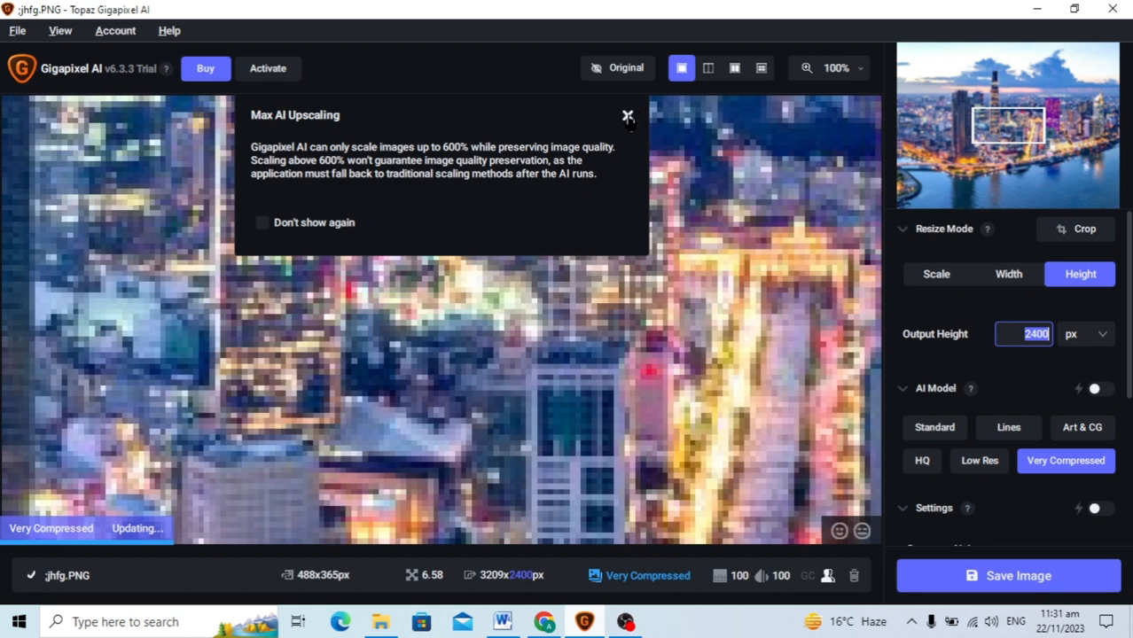
left_click(627, 117)
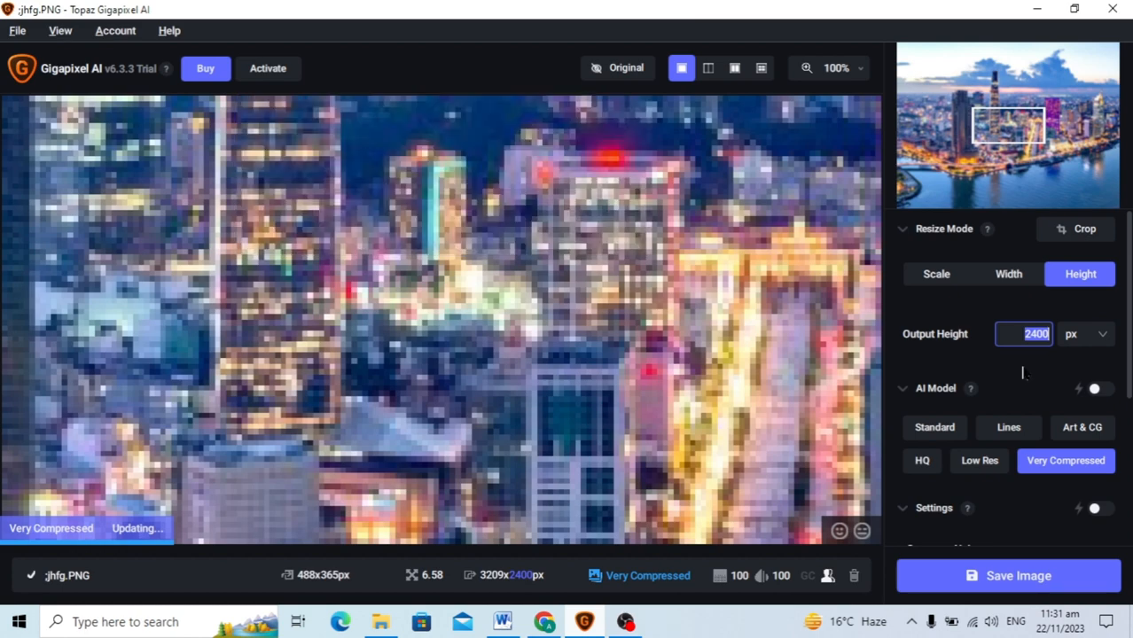
type("600")
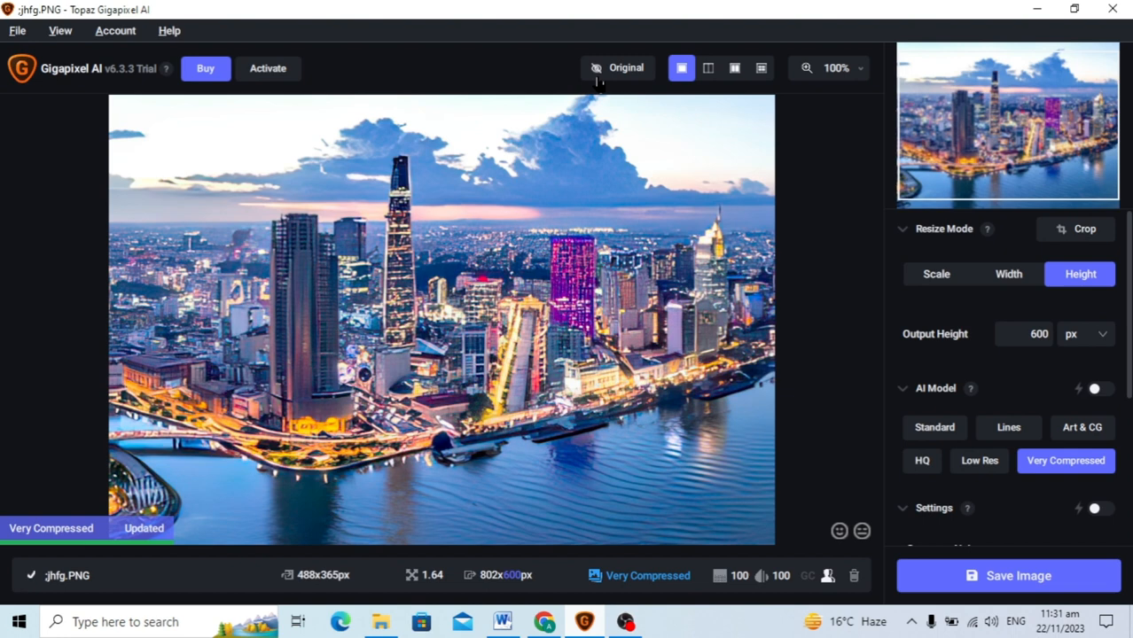
- Enable manual settings and set Suppress Noise to 83 and Remove Blur to 95
scroll("down", 3)
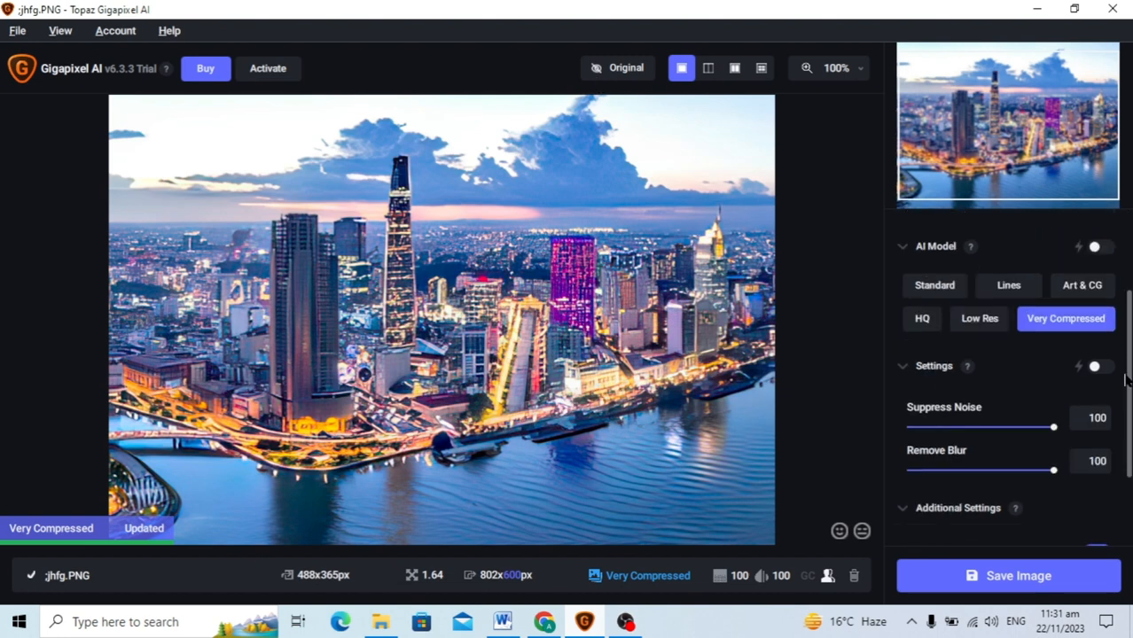
scroll("down", 3)
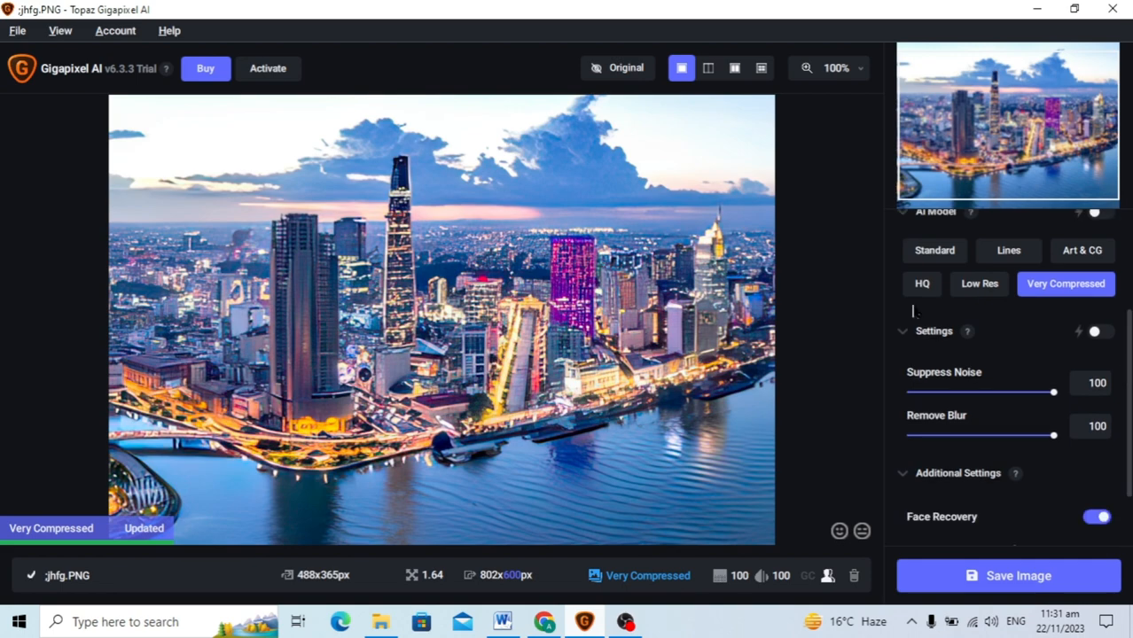
left_click(1096, 331)
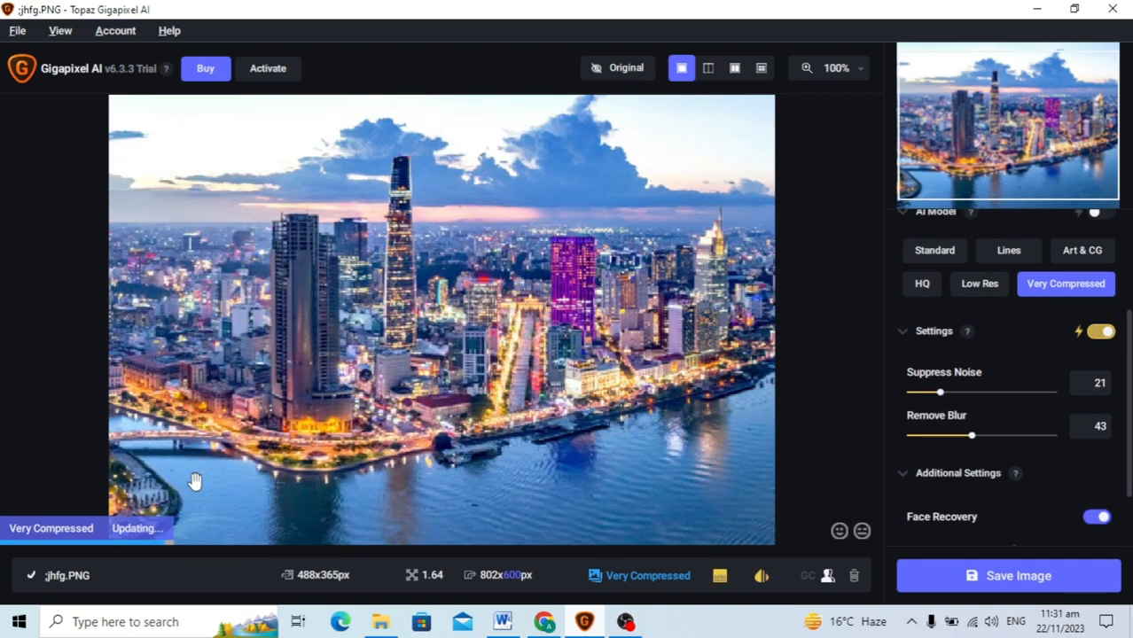
mouse_move(872, 401)
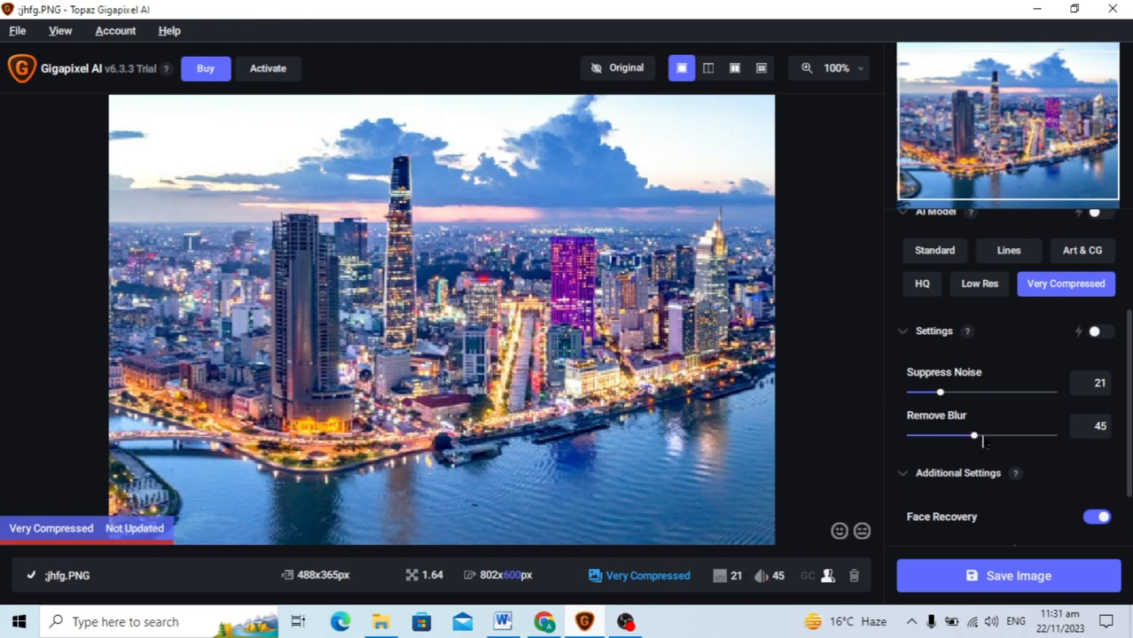
left_click_drag(972, 436, 979, 436)
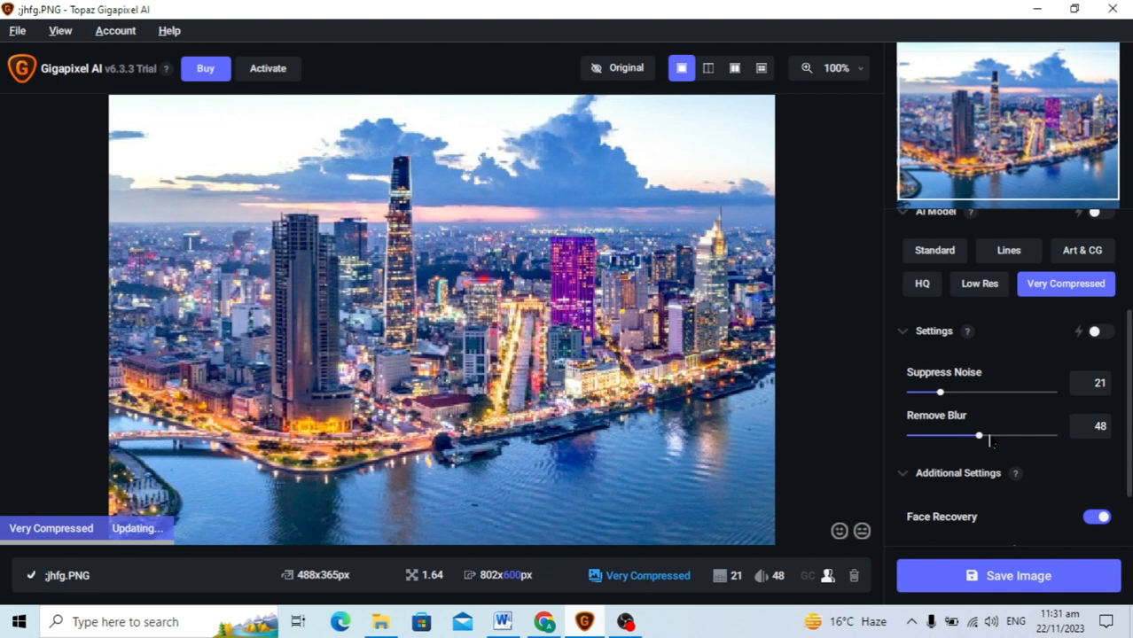
left_click_drag(979, 436, 1023, 436)
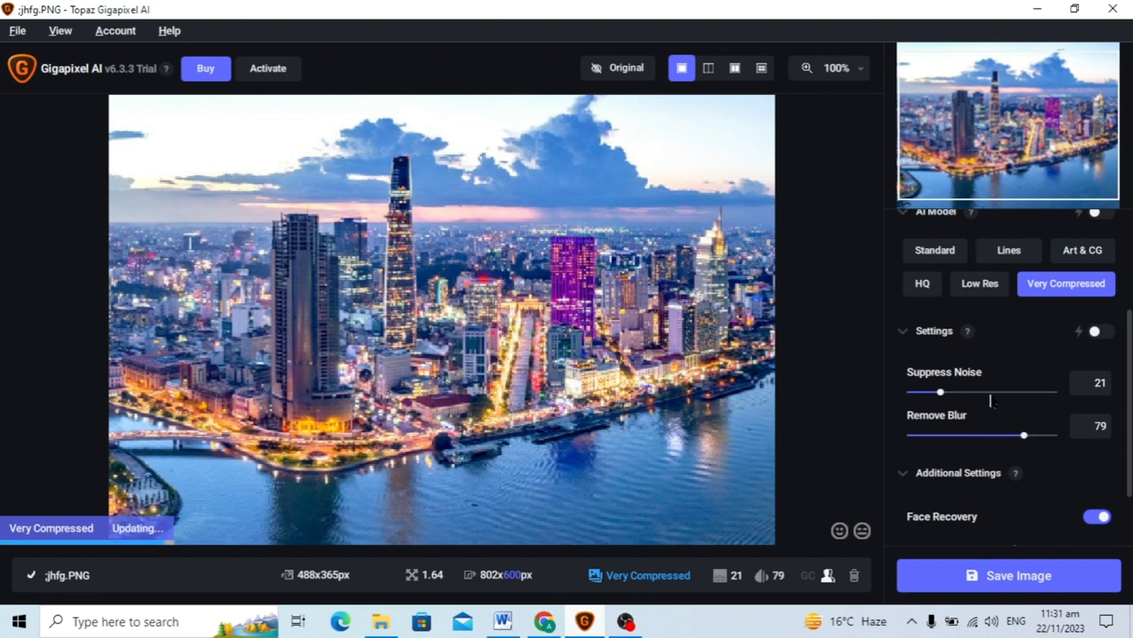
left_click_drag(940, 392, 1028, 392)
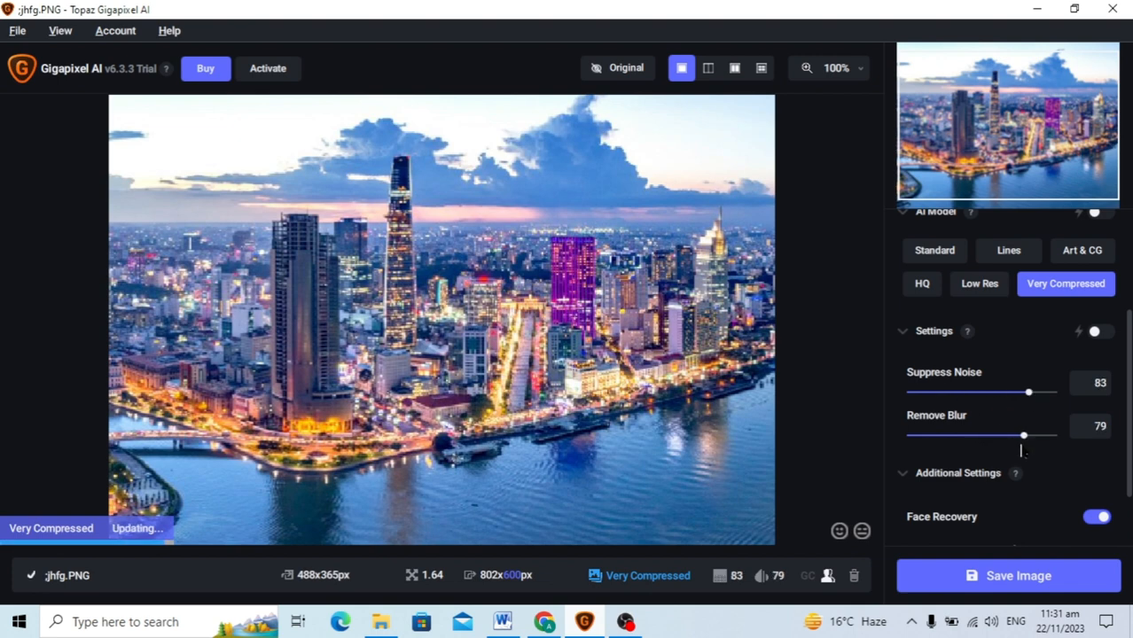
left_click_drag(1022, 434, 1045, 434)
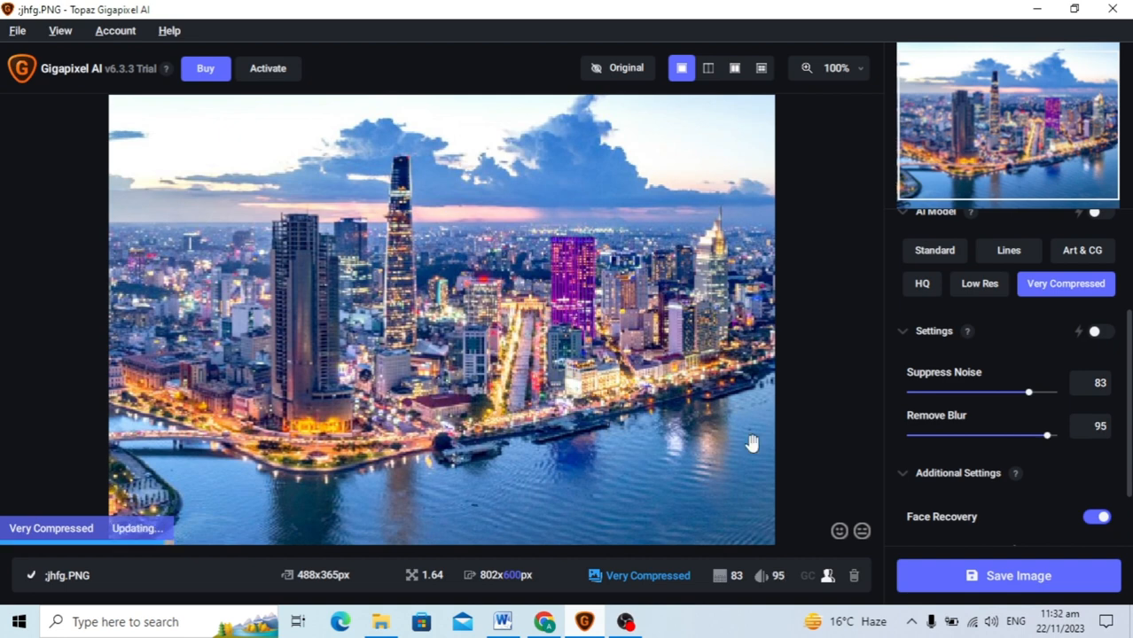
mouse_move(80, 535)
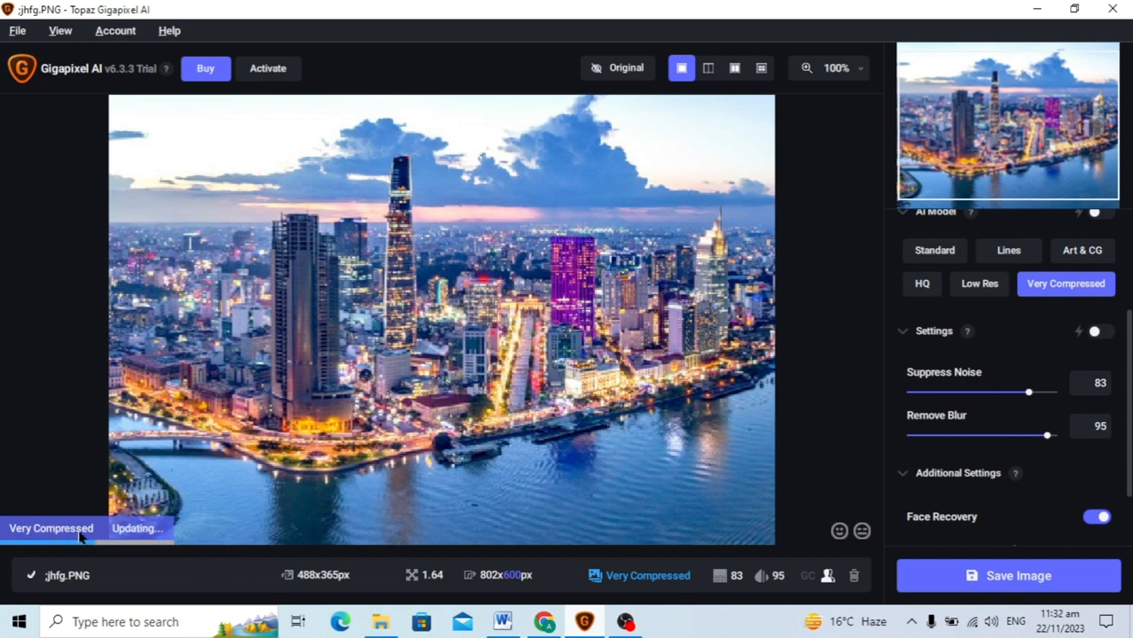
mouse_move(642, 210)
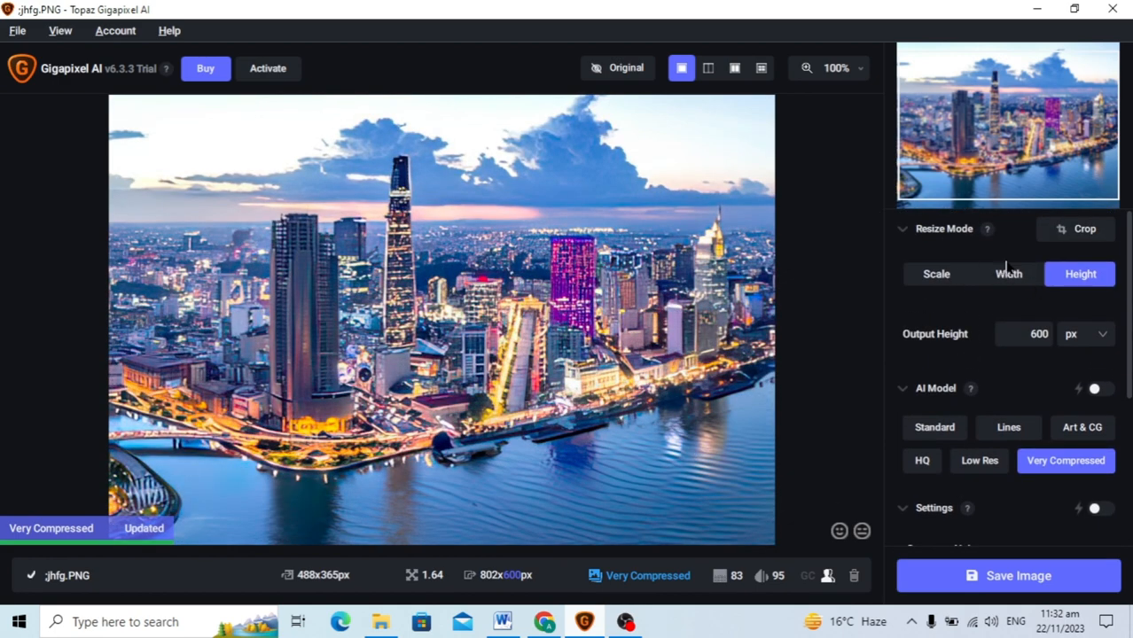
scroll("down", 3)
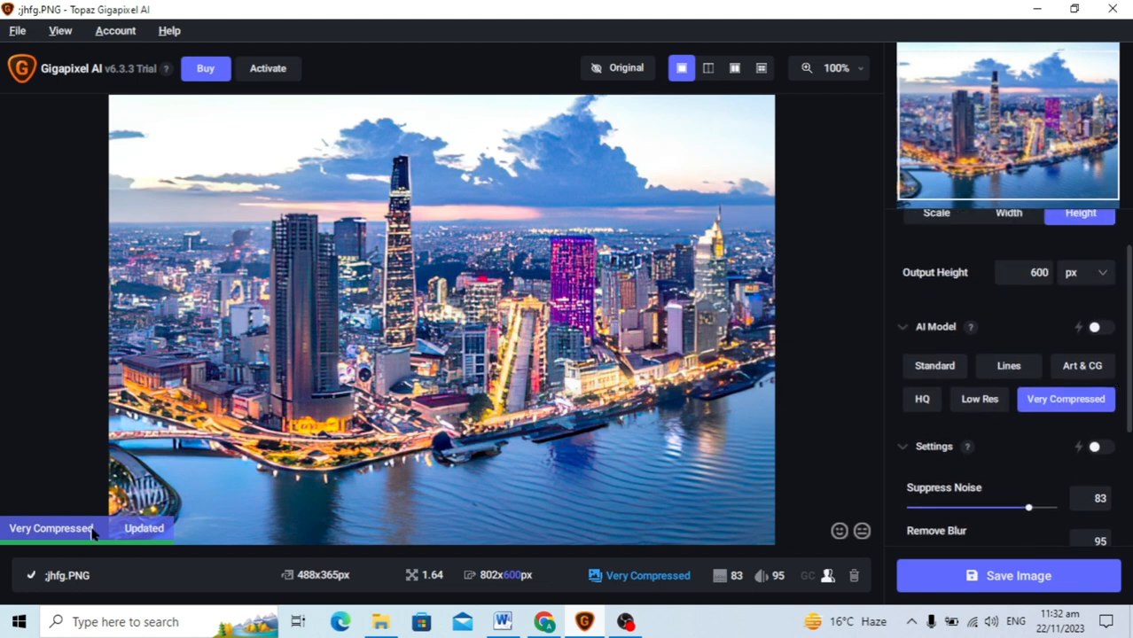
mouse_move(488, 266)
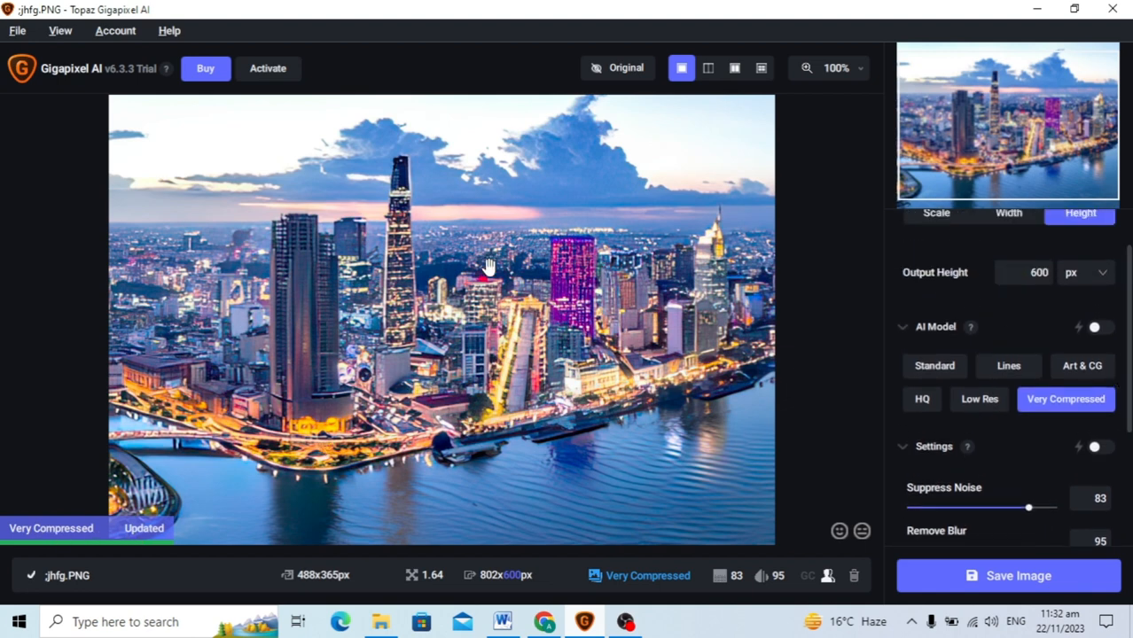
left_click(617, 68)
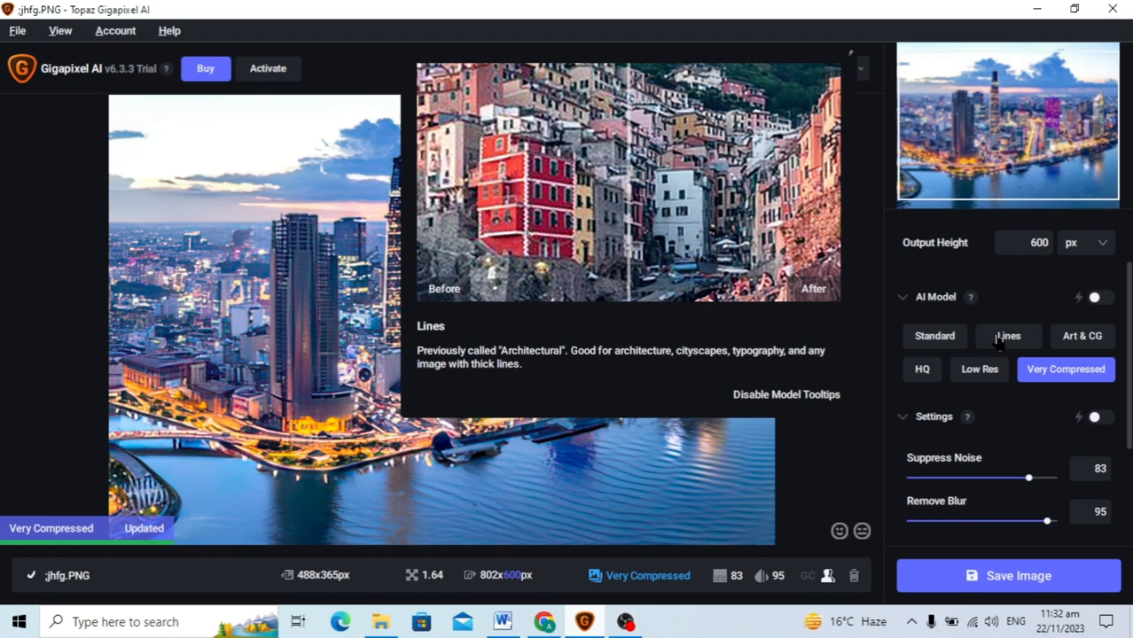
left_click(934, 335)
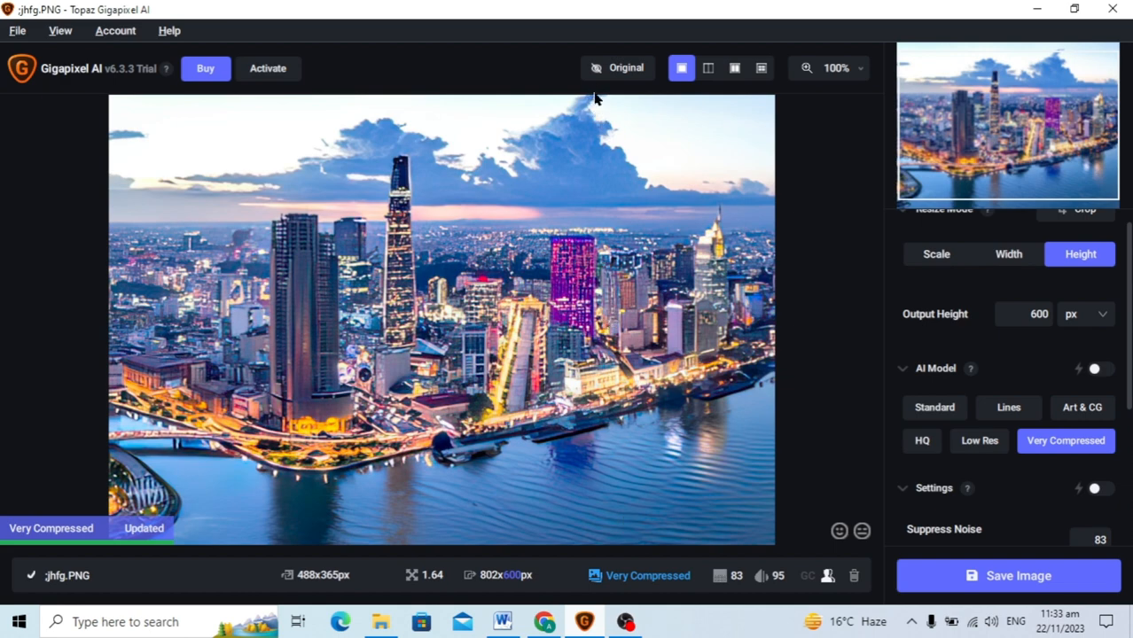
left_click(617, 68)
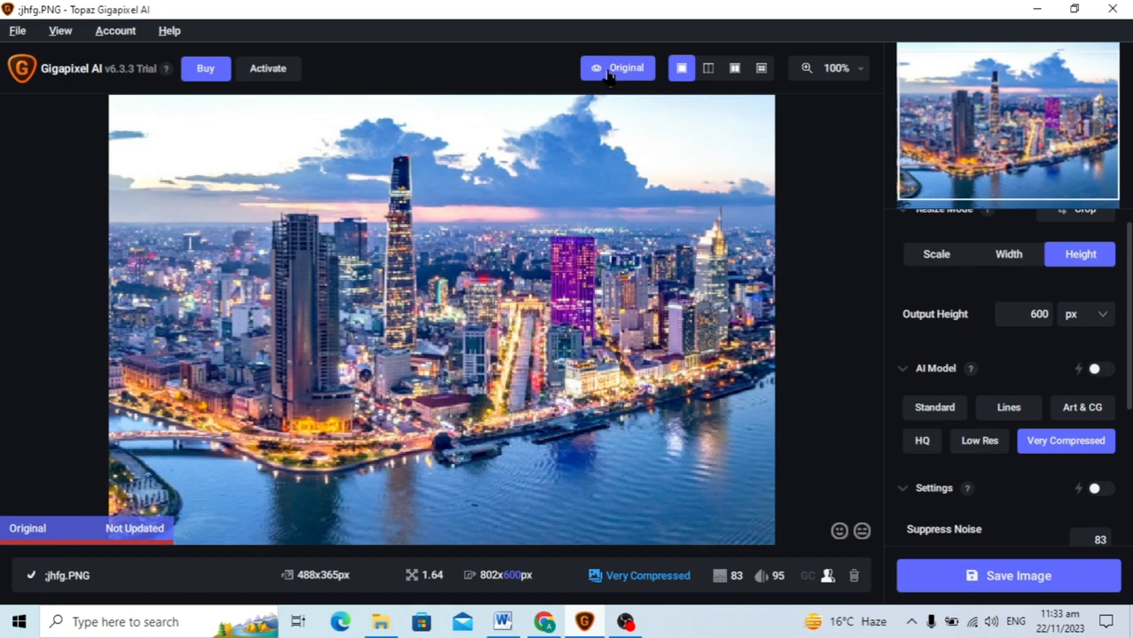
left_click(617, 67)
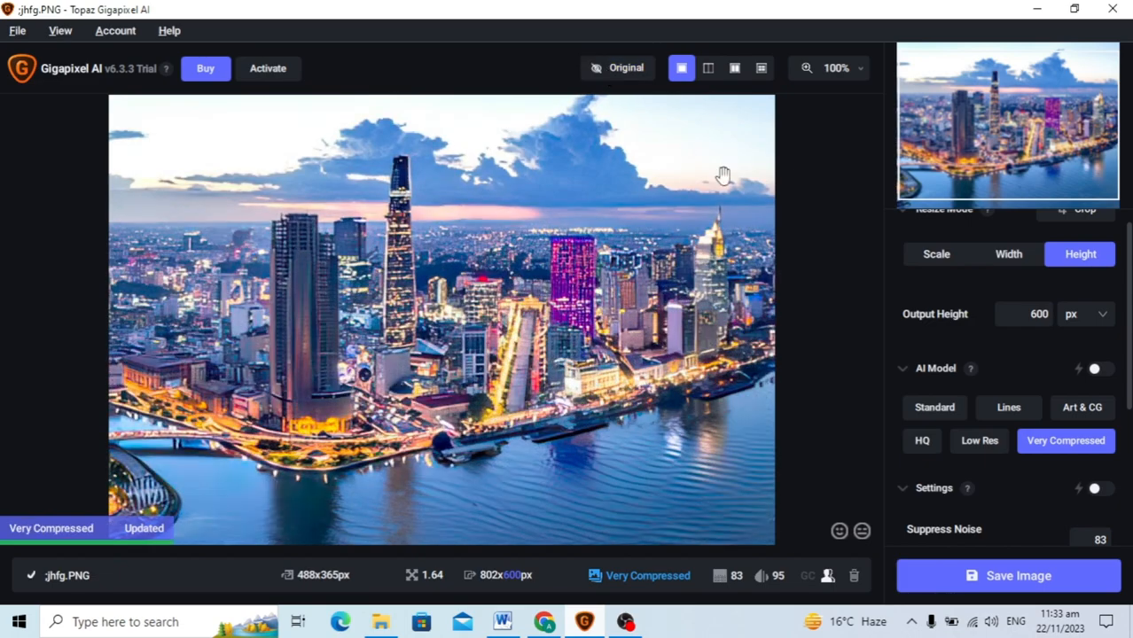